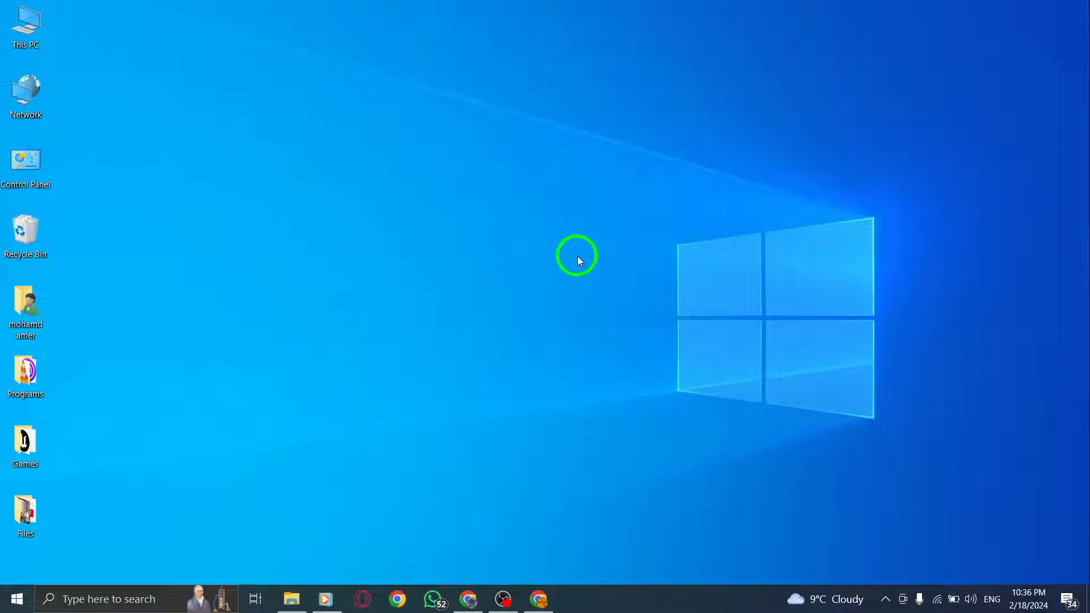
{"action": "mouse_move", "coordinate": [577, 277]}
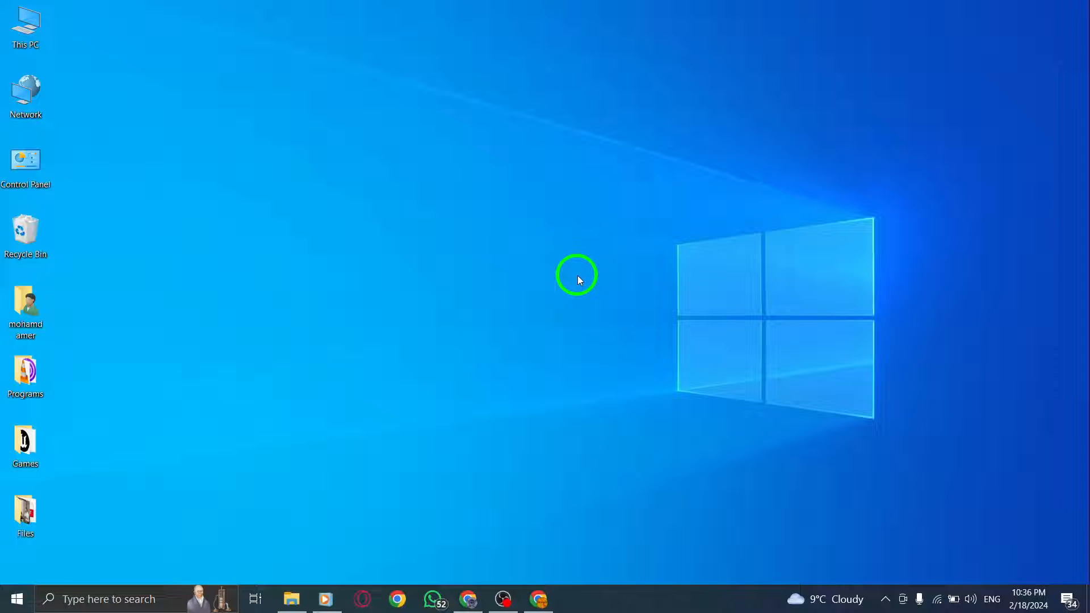
{"action": "mouse_move", "coordinate": [618, 285]}
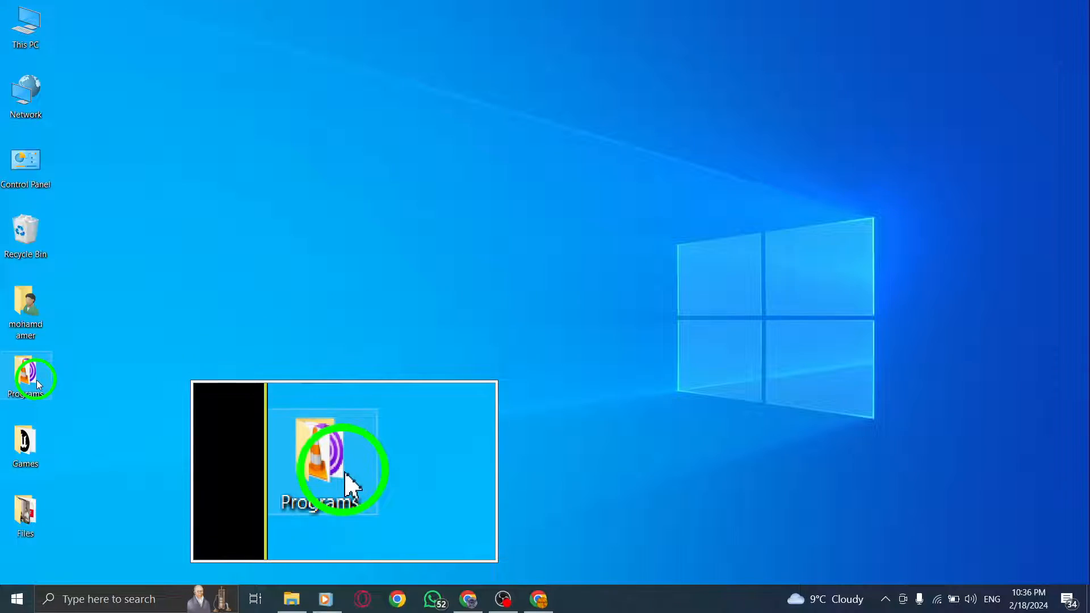
Launch the Twitter shortcut from the Programs folder, bringing up the X sign-up page
{"action": "double_click", "coordinate": [341, 465]}
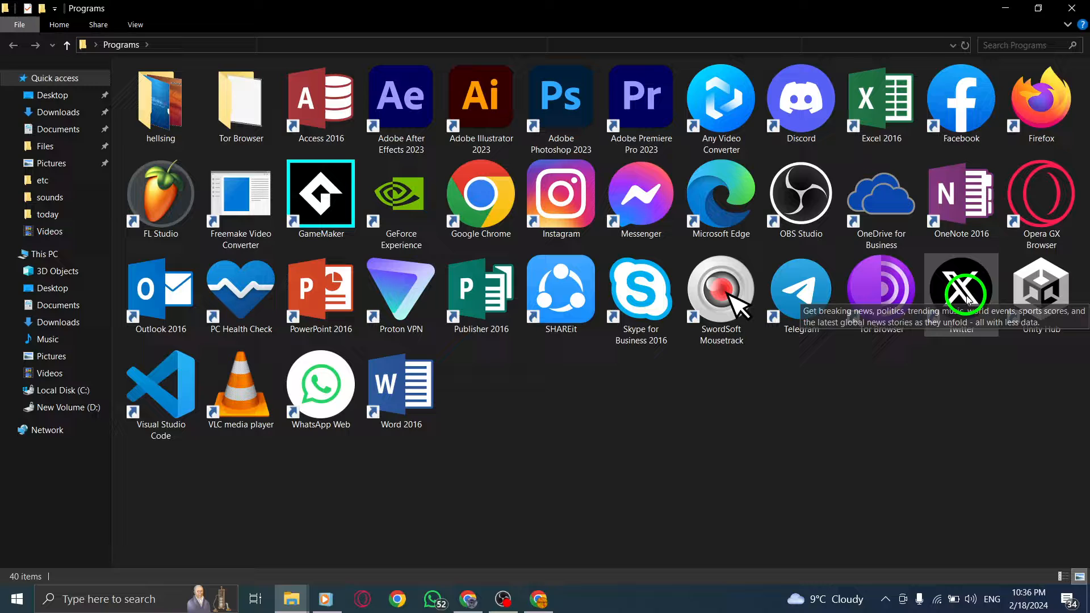
{"action": "left_click", "coordinate": [961, 288]}
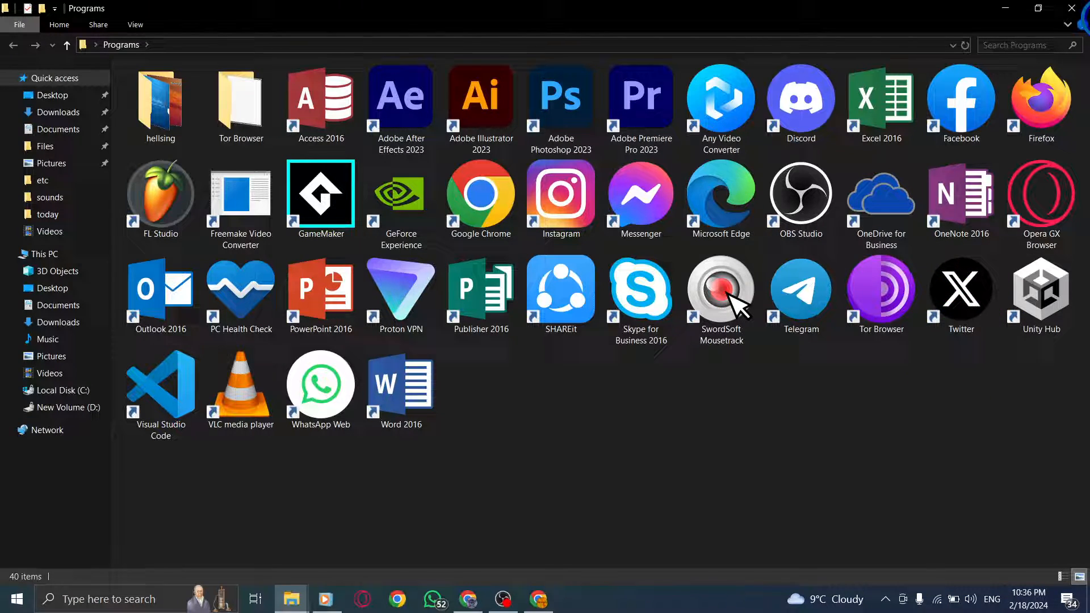
{"action": "double_click", "coordinate": [961, 289]}
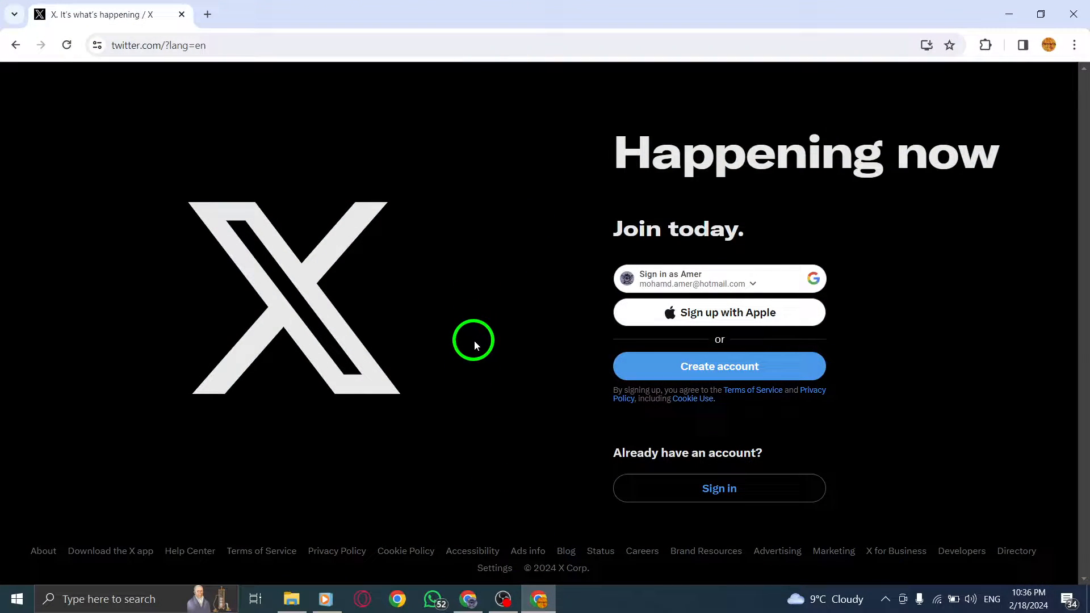
{"action": "mouse_move", "coordinate": [649, 367]}
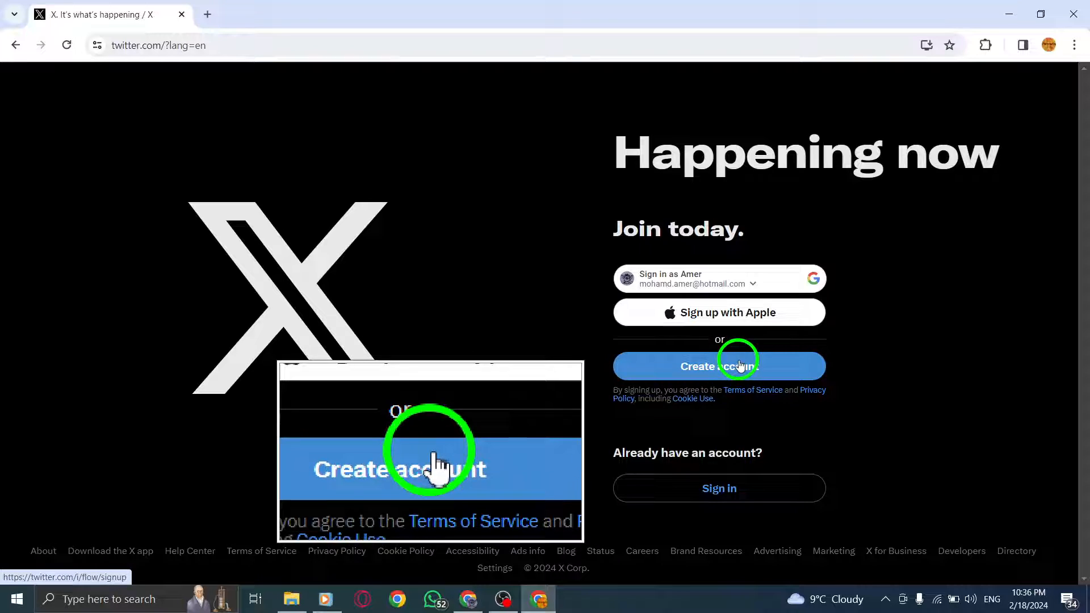
Choose Create account so the empty name, phone and date-of-birth form appears
{"action": "left_click", "coordinate": [719, 367]}
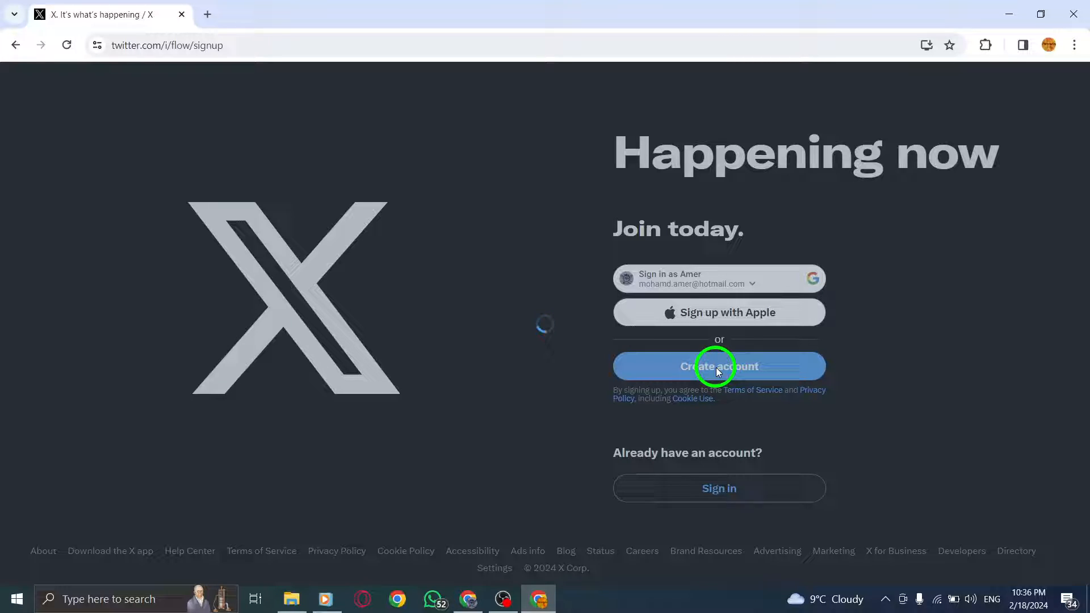
{"action": "left_click", "coordinate": [718, 367]}
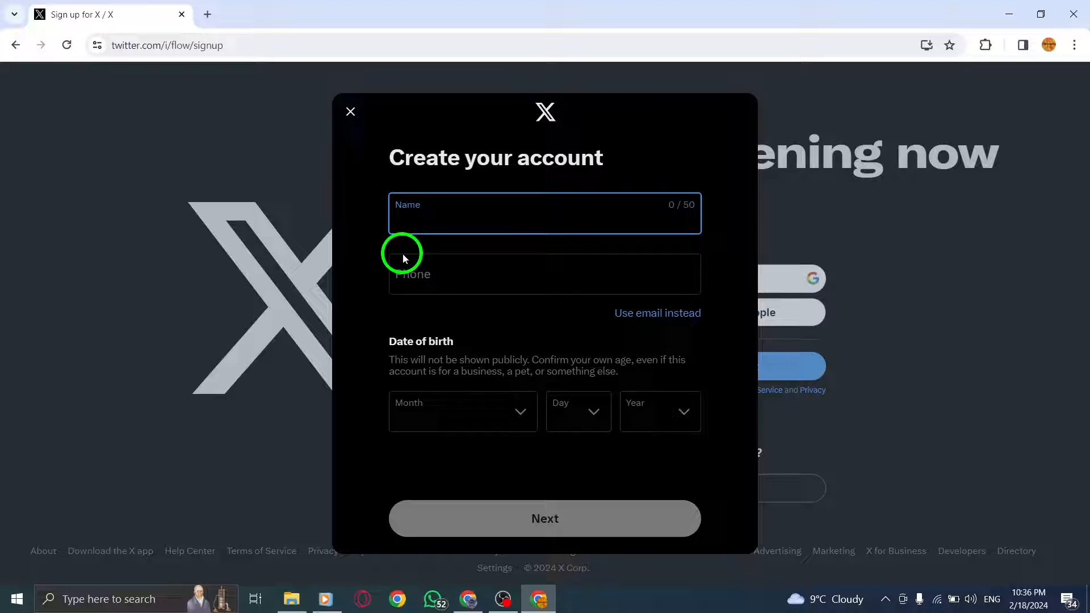
Enter the name asd123, briefly try email sign-up, then return to phone-number sign-up
{"action": "type", "text": "asd"}
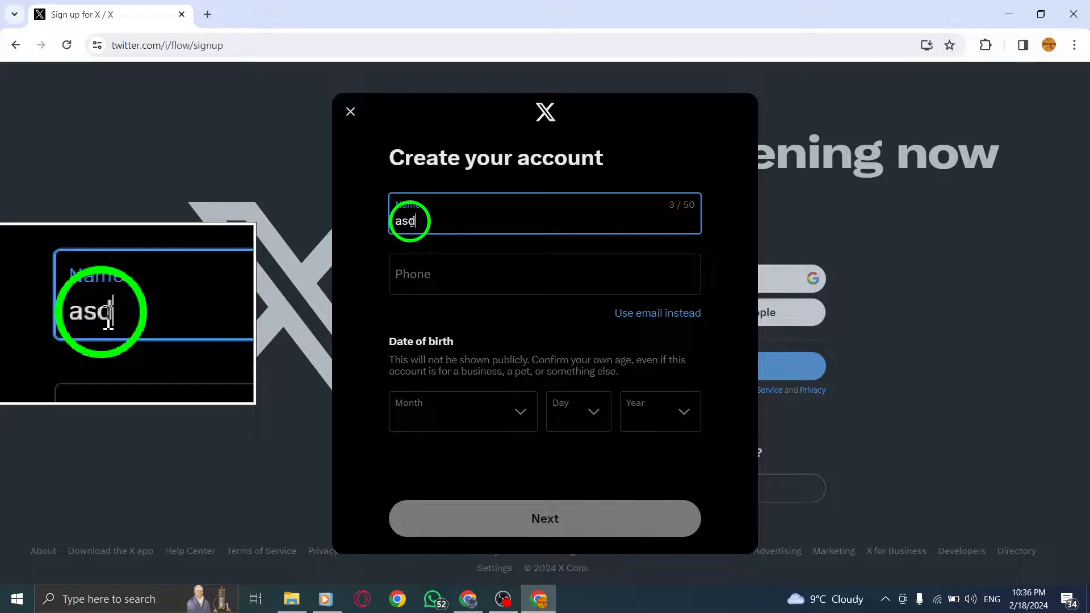
{"action": "type", "text": "123"}
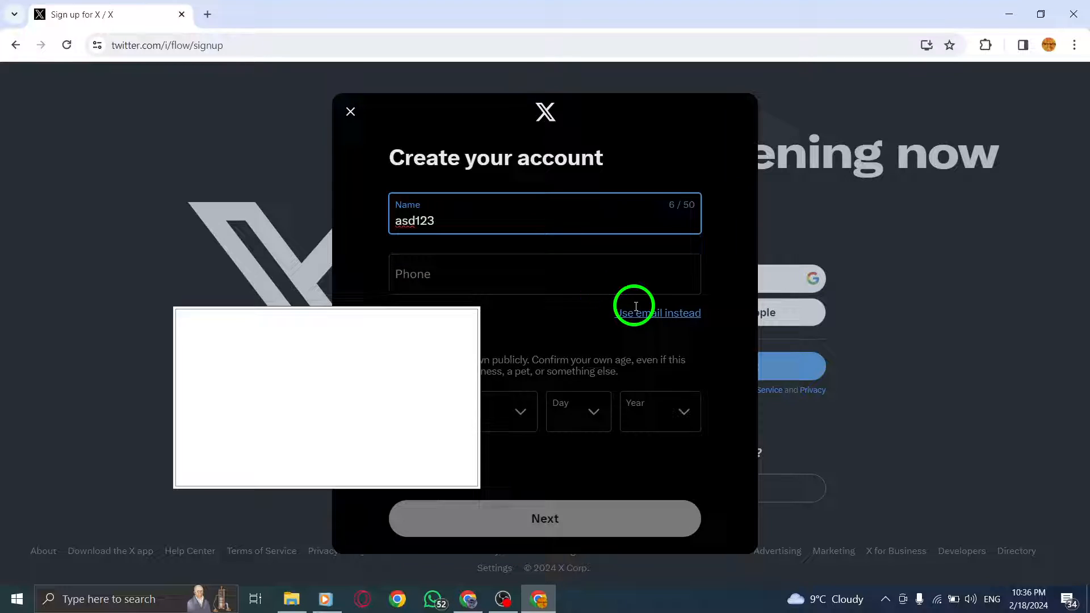
{"action": "left_click", "coordinate": [657, 314]}
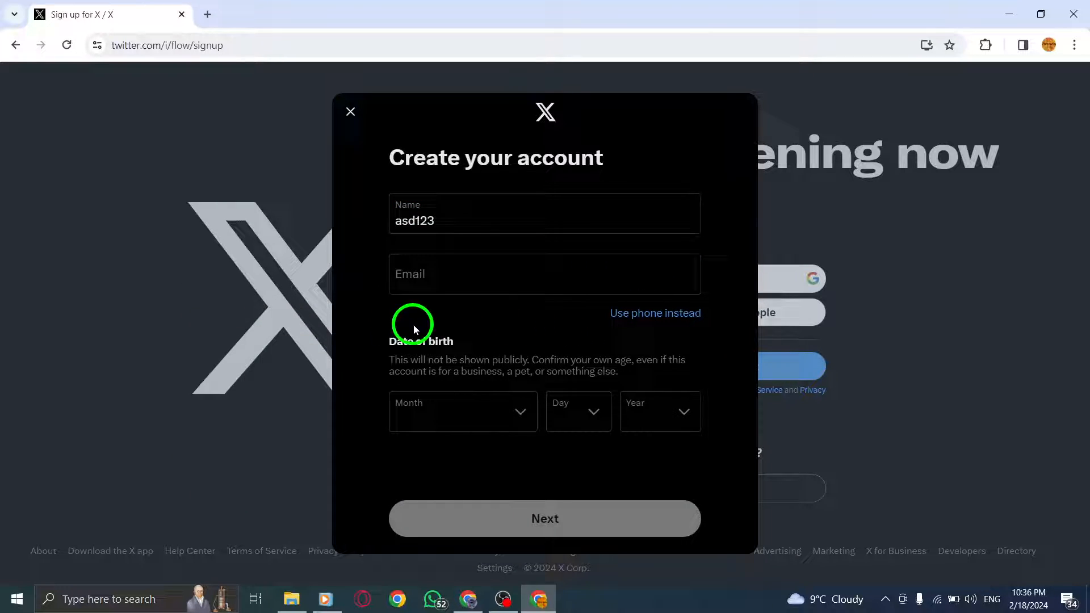
{"action": "left_click", "coordinate": [544, 274]}
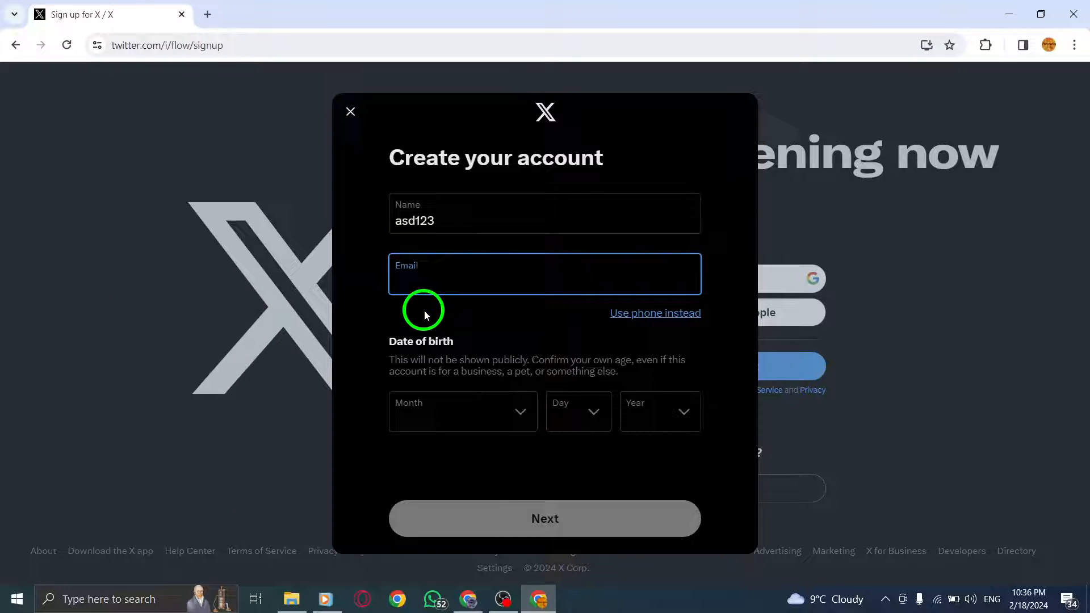
{"action": "left_click", "coordinate": [654, 313]}
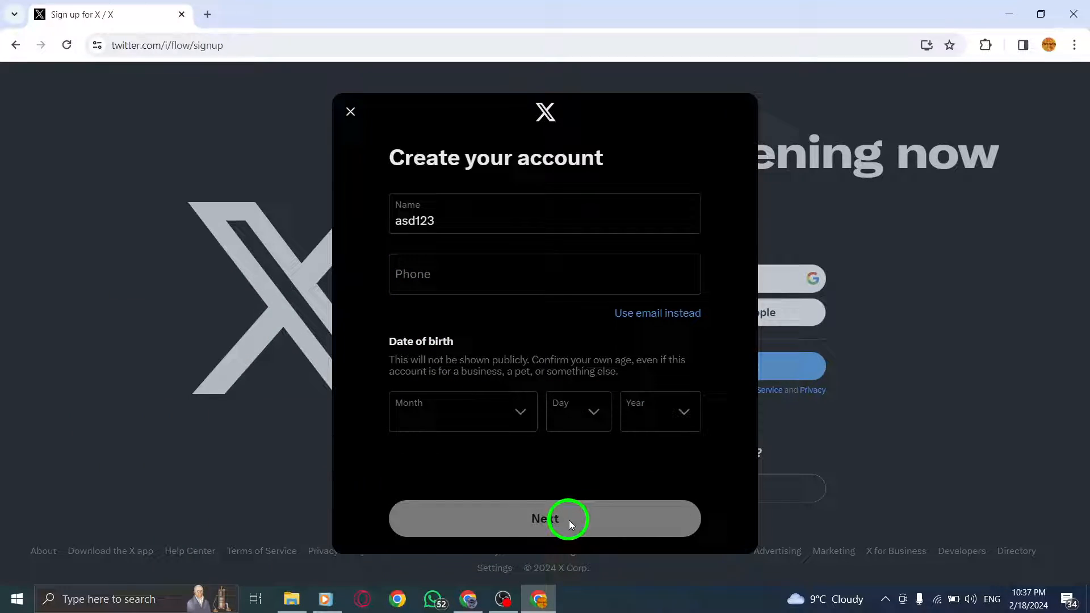